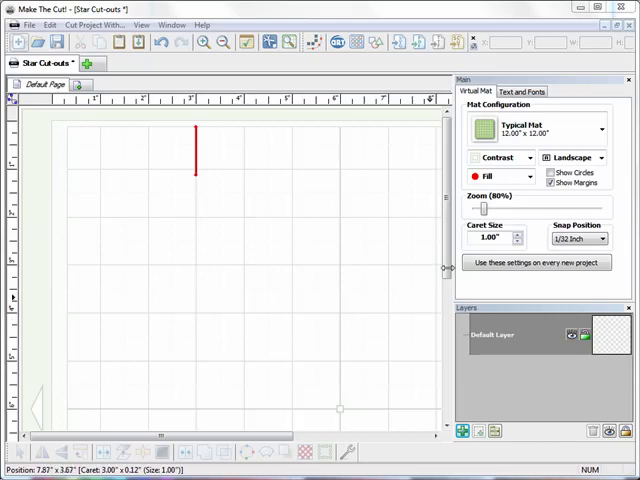
pyautogui.moveTo(368, 236)
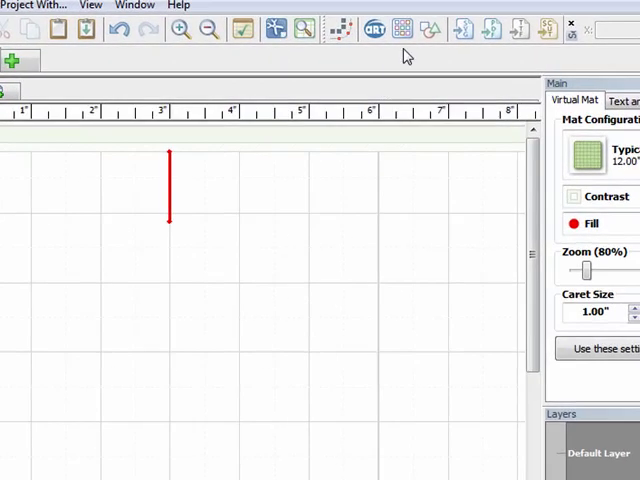
# Step: Add a Rectangle from the Basic Shapes Polygons list onto the mat
pyautogui.click(432, 28)
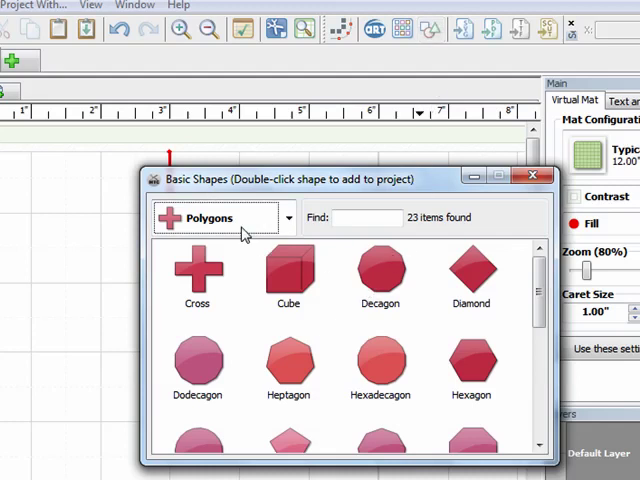
pyautogui.click(288, 216)
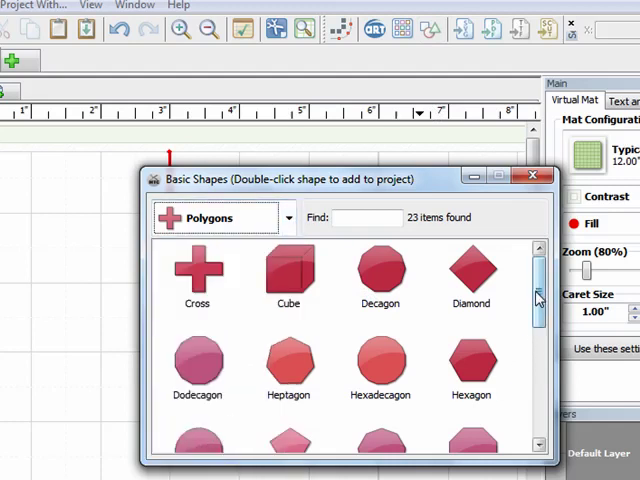
pyautogui.scroll(-3)
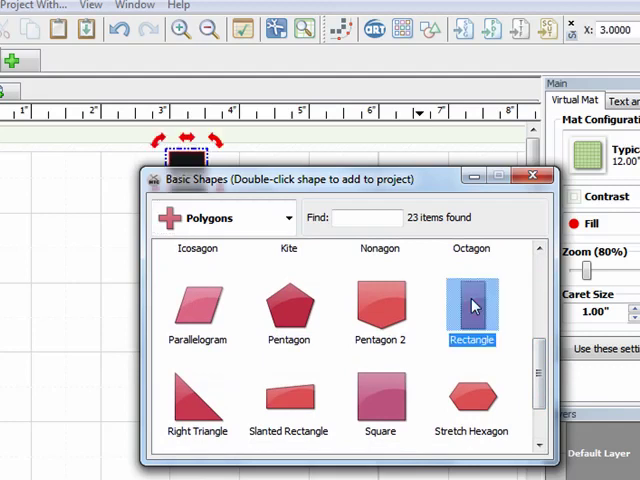
pyautogui.doubleClick(470, 304)
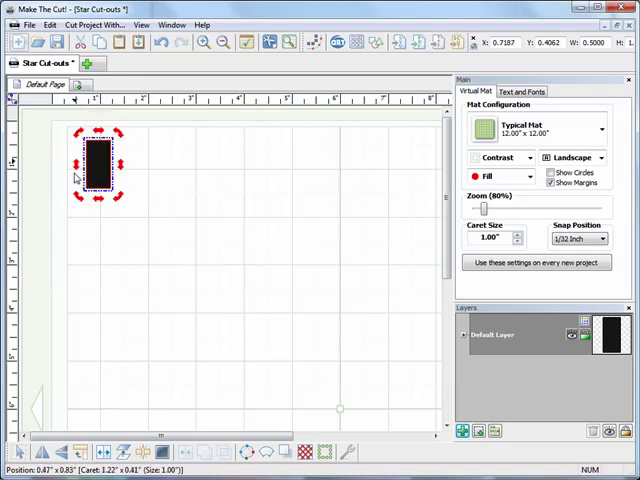
pyautogui.moveTo(620, 64)
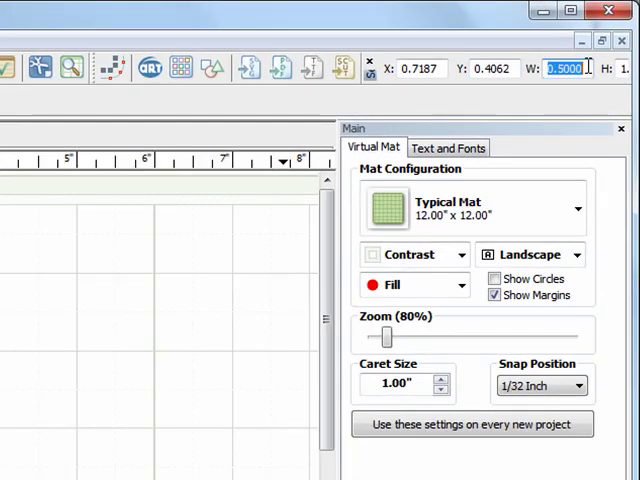
# Step: Resize the rectangle to a card-sized panel by entering 4. in the size field
pyautogui.write('4.2')
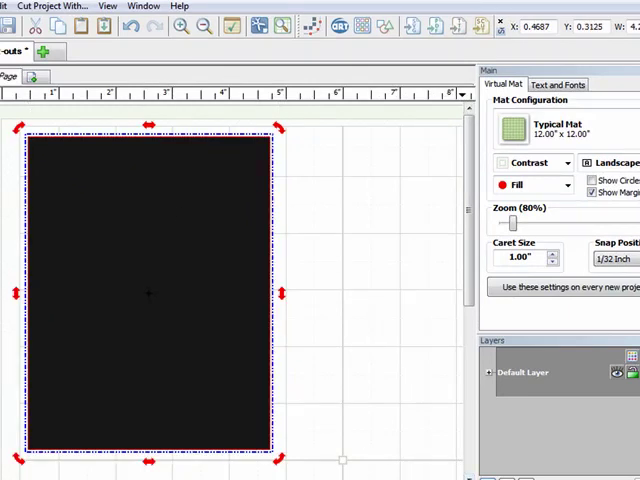
# Step: Add a new empty layer and colour the Default Layer's rectangle Tan
pyautogui.click(258, 372)
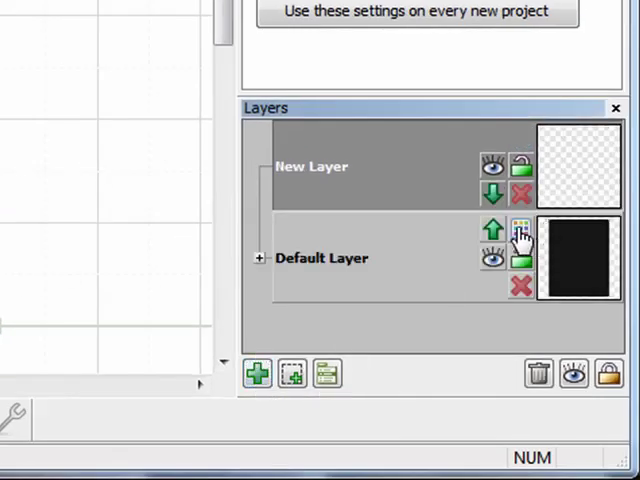
pyautogui.click(520, 232)
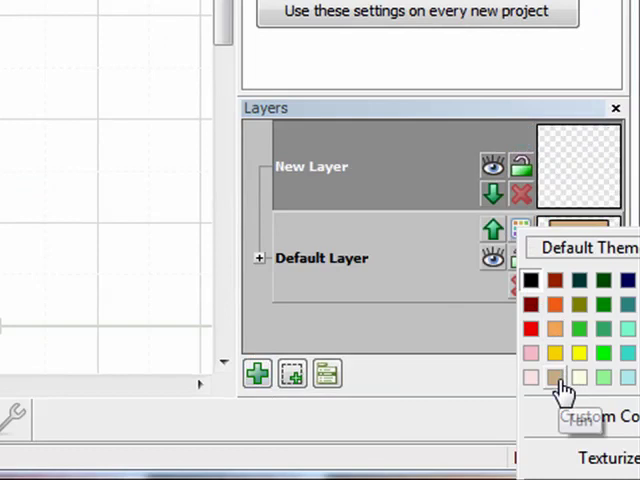
pyautogui.click(560, 378)
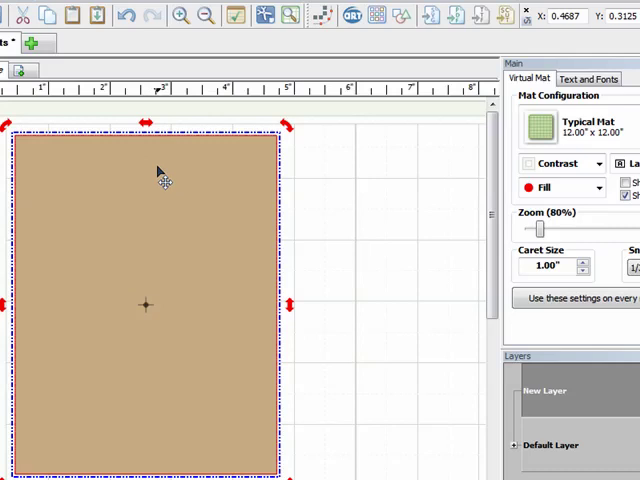
# Step: Copy the tan rectangle for pasting as a teal copy onto New Layer
pyautogui.rightClick(160, 178)
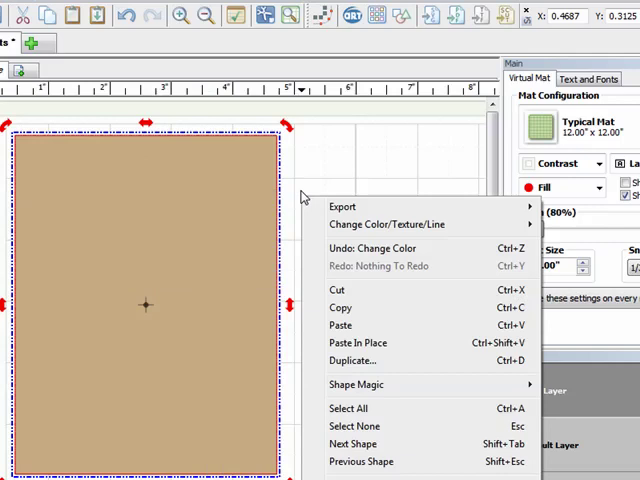
pyautogui.click(338, 346)
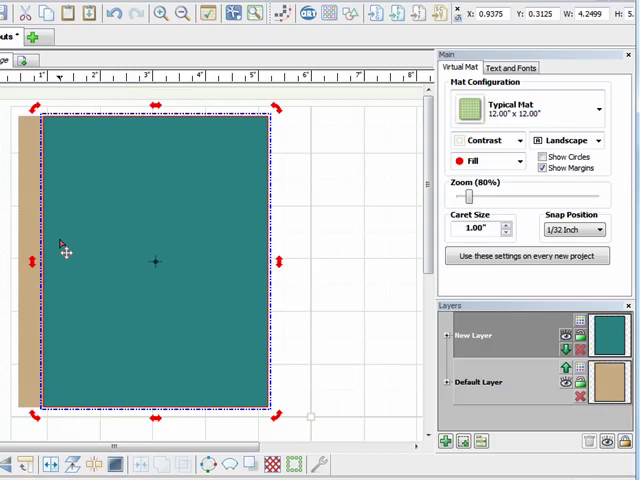
pyautogui.moveTo(198, 240)
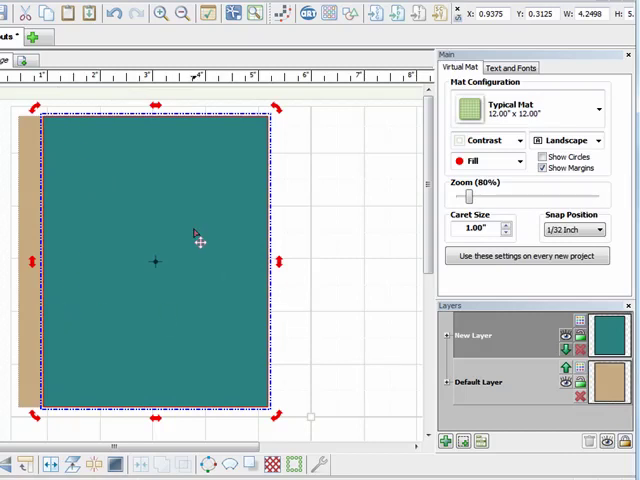
pyautogui.moveTo(122, 212)
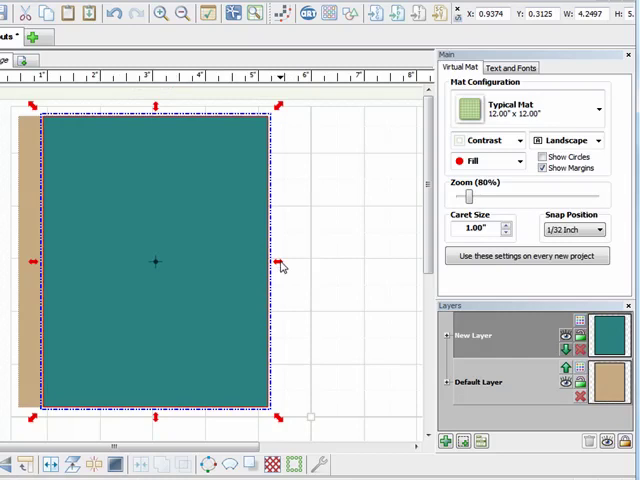
# Step: Drag the teal rectangle's side inward to make a tall vertical strip
pyautogui.moveTo(278, 262); pyautogui.dragTo(184, 270)
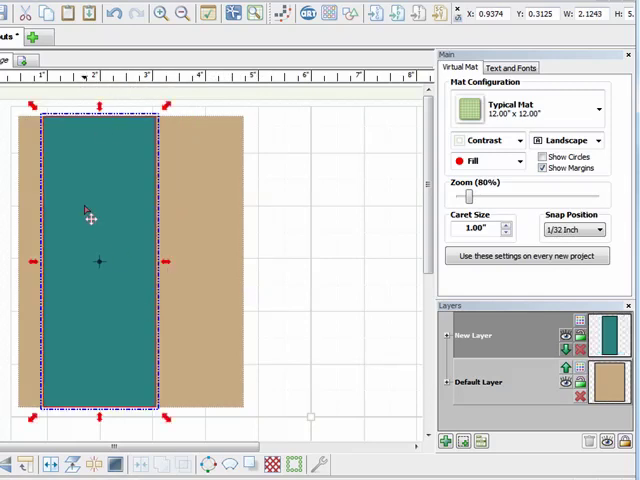
pyautogui.moveTo(100, 344)
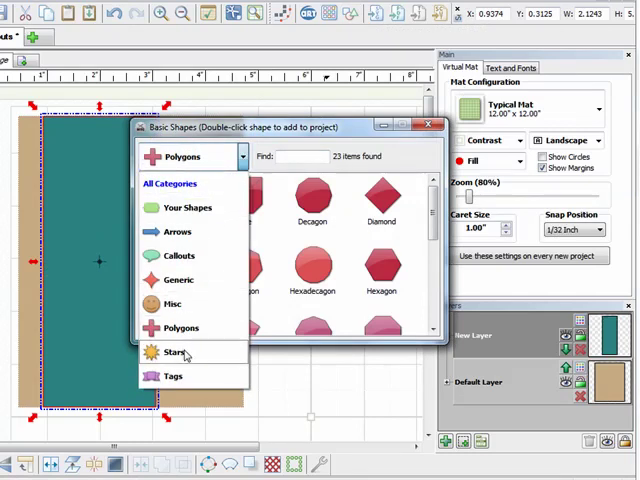
# Step: Show the Stars category in Basic Shapes to add a black star
pyautogui.click(176, 352)
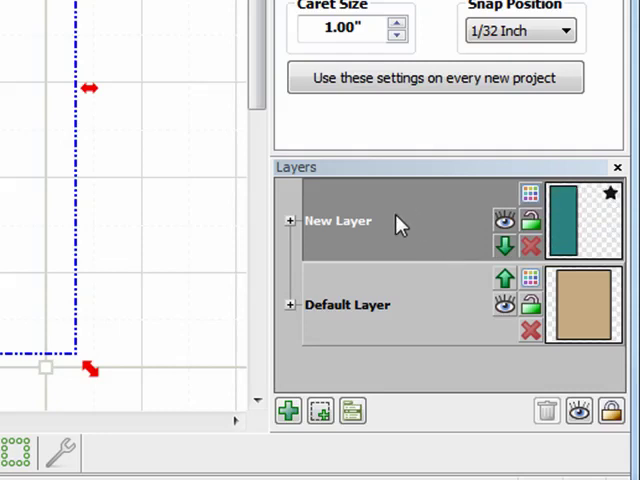
# Step: Use To Each Its Own on New Layer so the star and strip get separate layers
pyautogui.rightClick(400, 220)
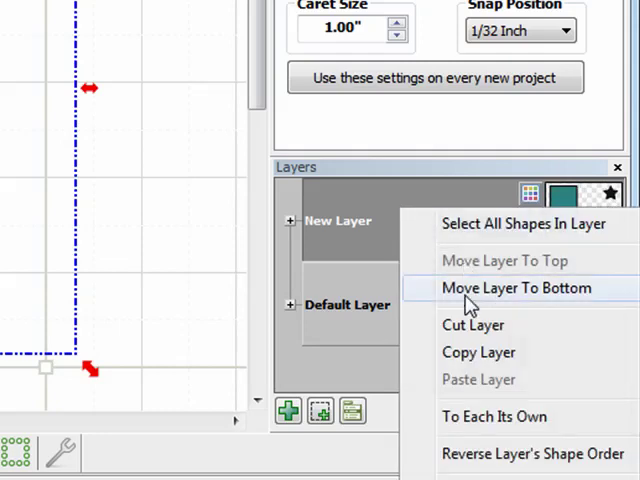
pyautogui.moveTo(470, 416)
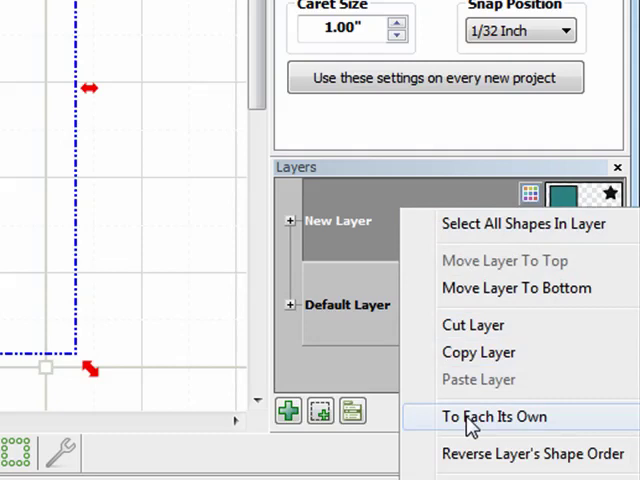
pyautogui.click(494, 416)
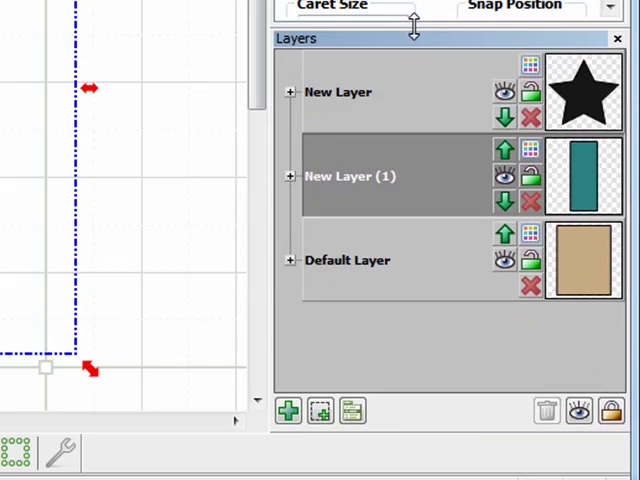
pyautogui.moveTo(388, 240)
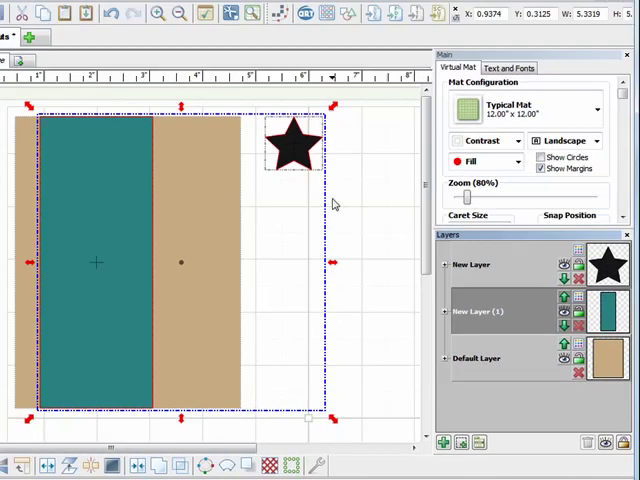
# Step: Move the star onto the top of the teal strip at the card's top-left corner
pyautogui.moveTo(290, 150); pyautogui.dragTo(50, 176)
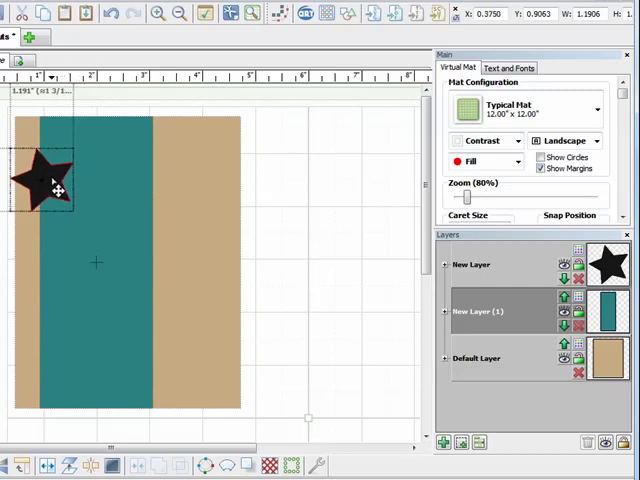
pyautogui.moveTo(40, 180); pyautogui.dragTo(62, 190)
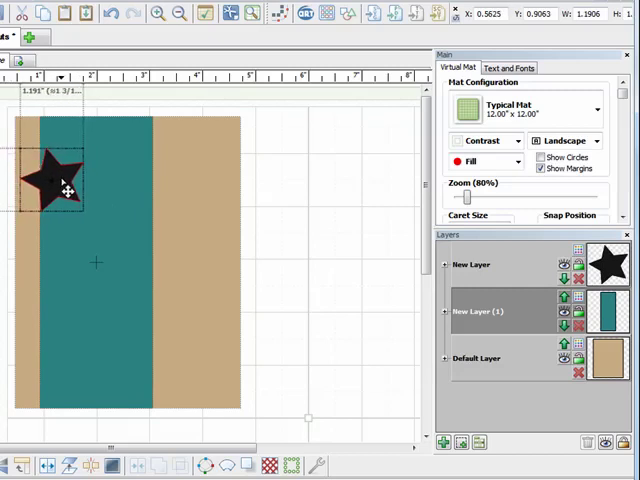
pyautogui.click(56, 184)
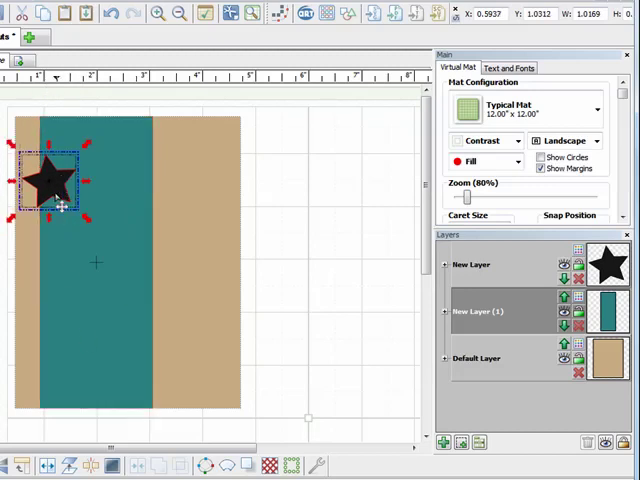
pyautogui.moveTo(160, 258)
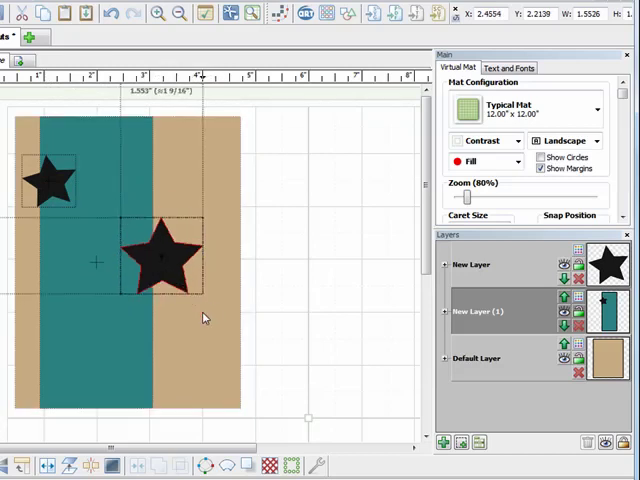
# Step: Place a copy of the middle star lower on the left side of the strip
pyautogui.click(160, 260)
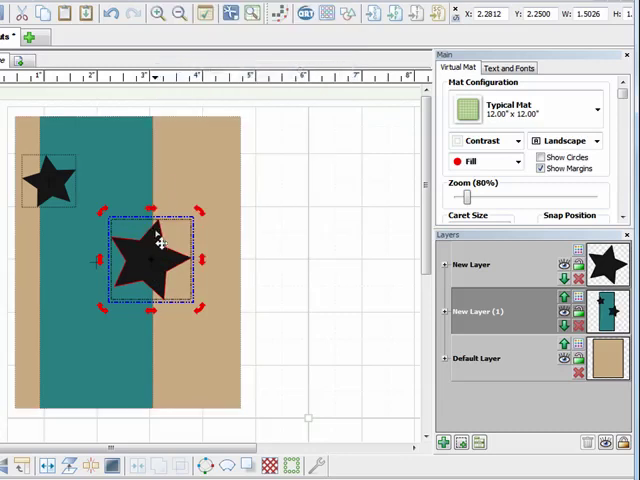
pyautogui.moveTo(156, 258); pyautogui.dragTo(150, 256)
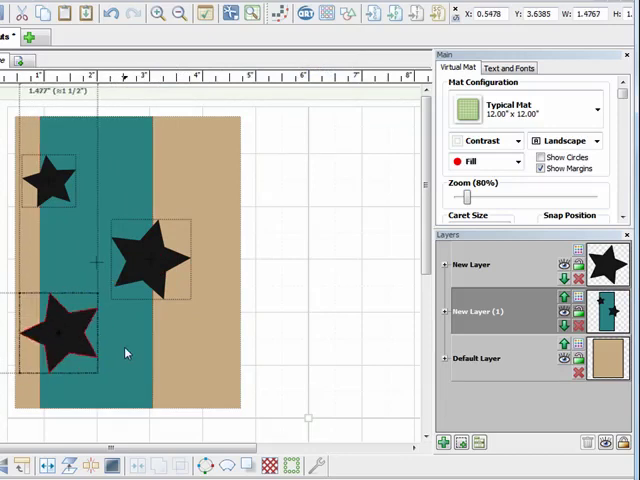
pyautogui.click(60, 336)
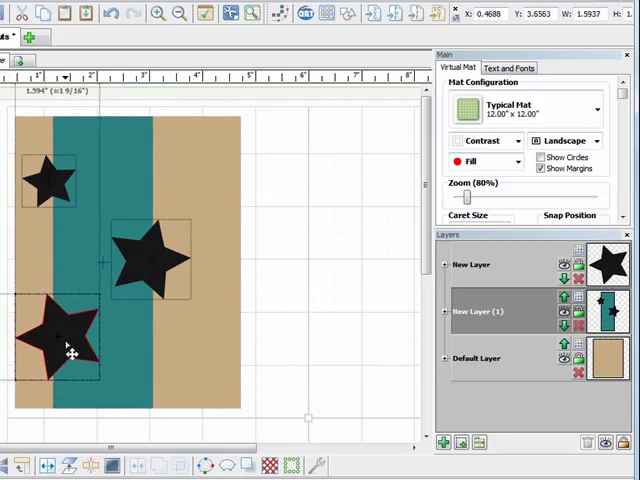
# Step: Reposition the bottom and top stars so each overlaps the strip's edges at its height
pyautogui.moveTo(64, 344); pyautogui.dragTo(70, 348)
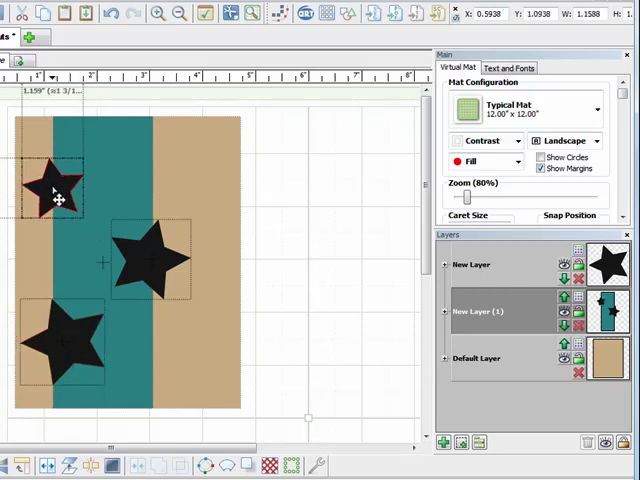
pyautogui.moveTo(56, 198); pyautogui.dragTo(64, 190)
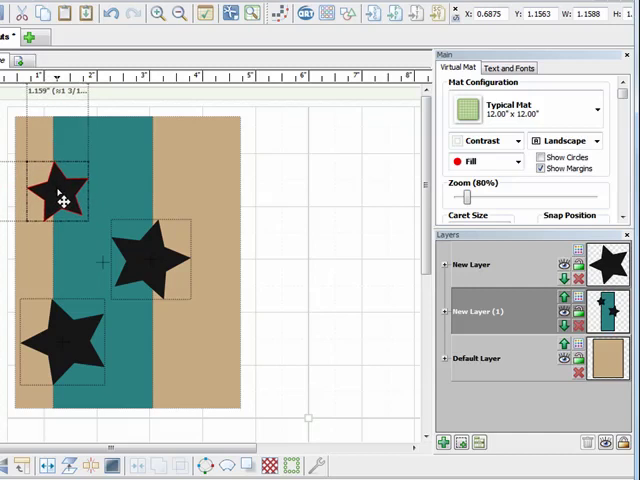
pyautogui.moveTo(60, 196); pyautogui.dragTo(50, 196)
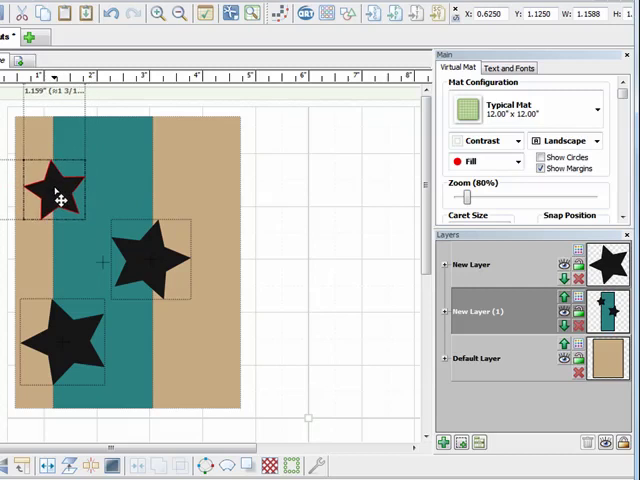
pyautogui.click(58, 200)
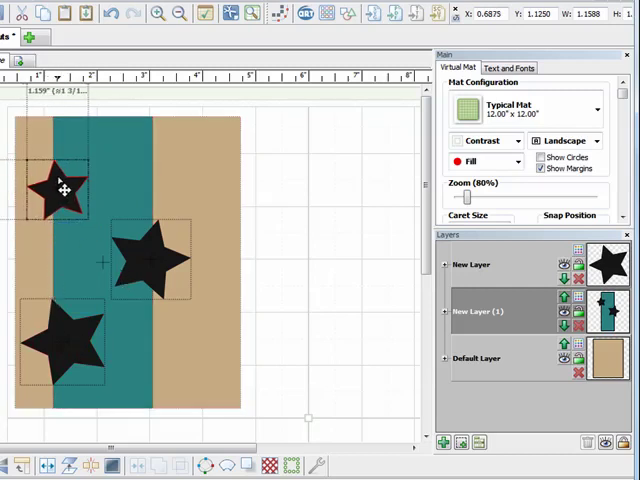
pyautogui.click(64, 190)
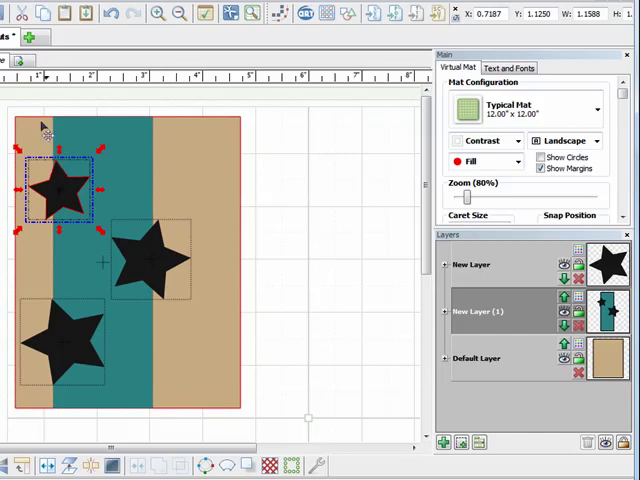
pyautogui.click(160, 12)
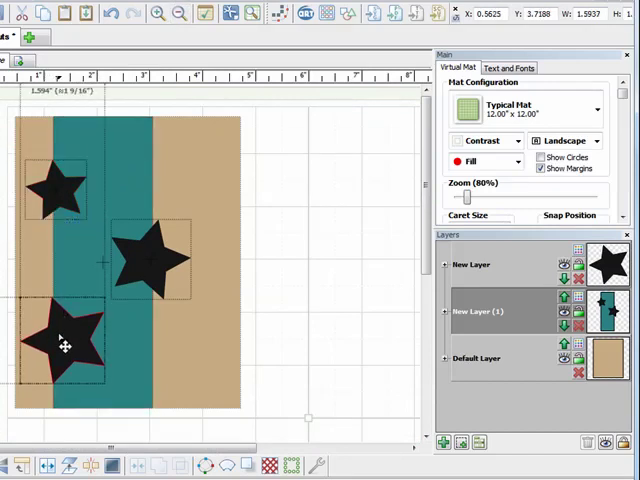
pyautogui.click(62, 344)
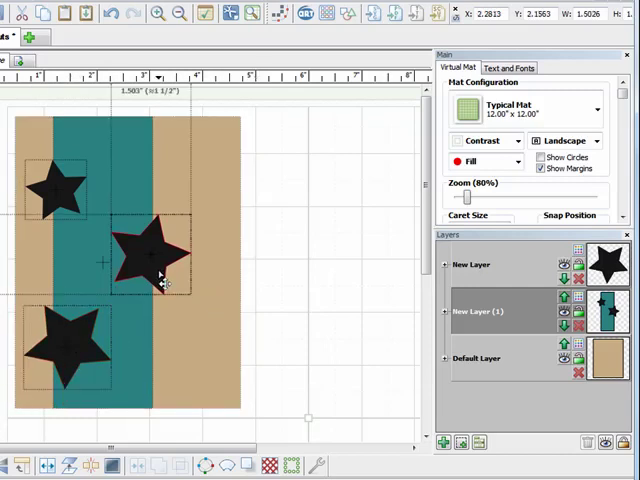
# Step: Select the three stars so they can be merged onto one layer above the strip
pyautogui.click(148, 256)
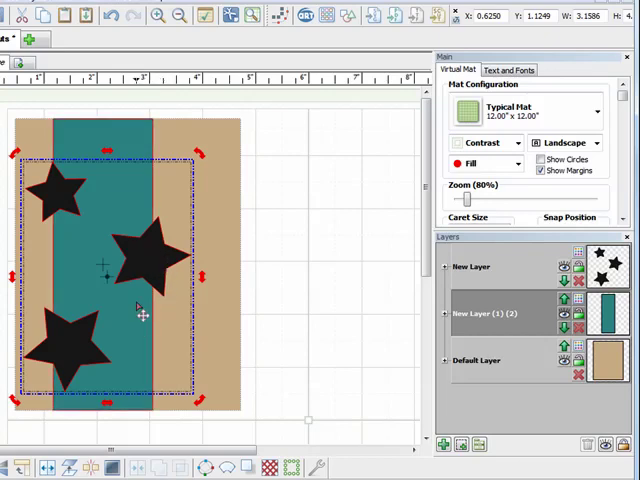
# Step: Generate an Inset Shadow layer of the three stars via Shape Magic > Shadow Layer
pyautogui.rightClick(140, 260)
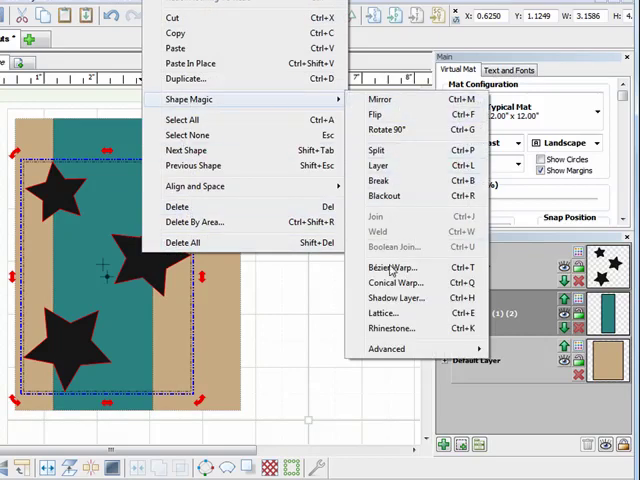
pyautogui.click(390, 298)
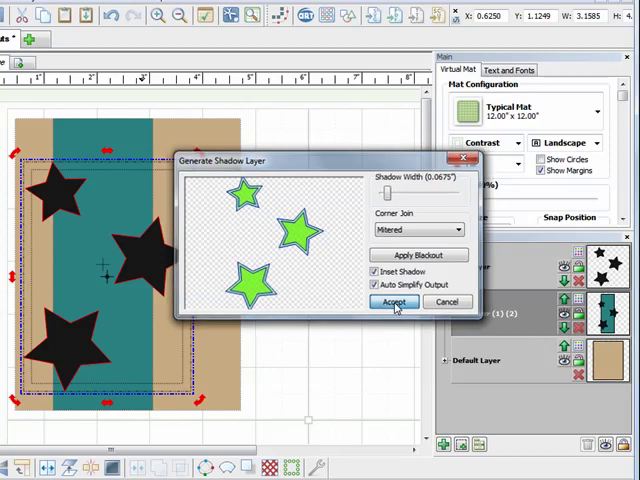
pyautogui.click(394, 302)
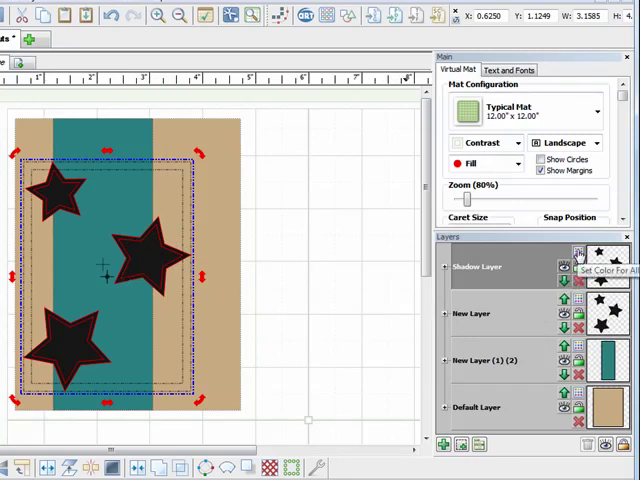
# Step: Colour the whole shadow layer light teal, then select the strip and stars for joining
pyautogui.click(580, 256)
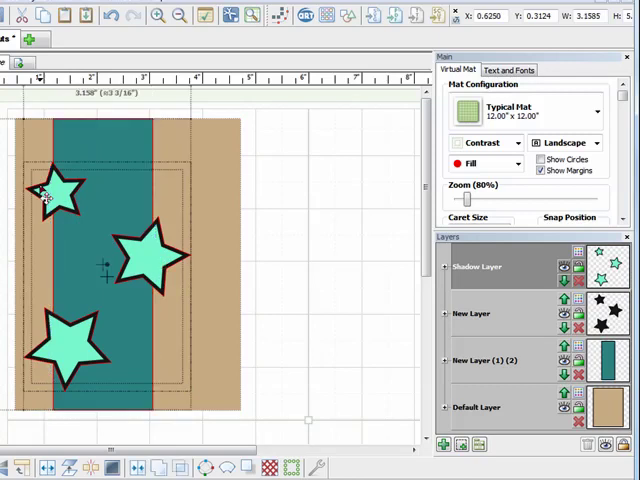
pyautogui.click(124, 260)
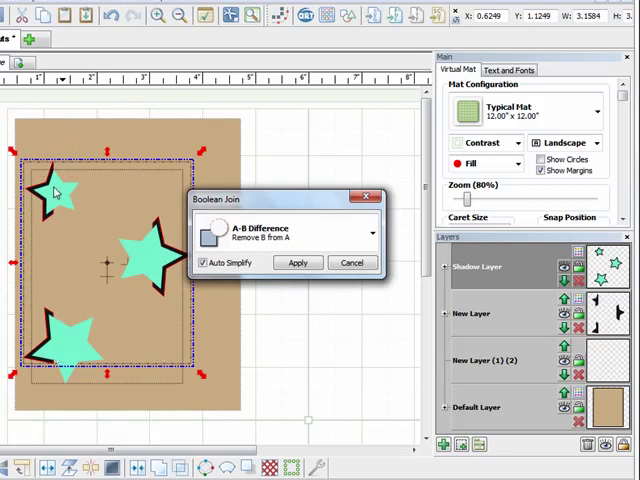
pyautogui.moveTo(50, 350)
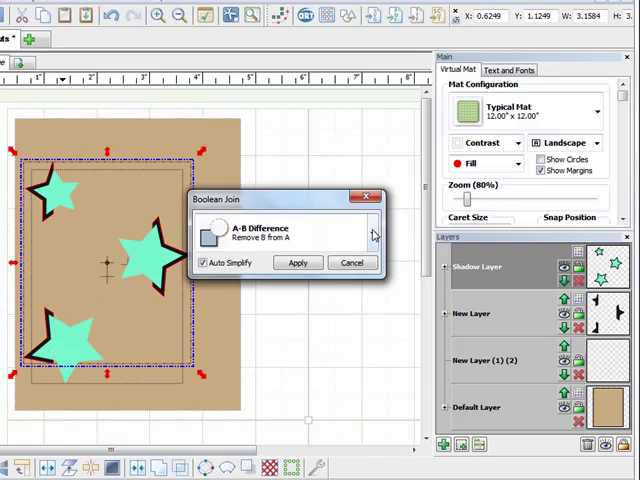
# Step: Apply a B-A Difference Boolean Join to cut the stars out of the teal strip
pyautogui.click(372, 232)
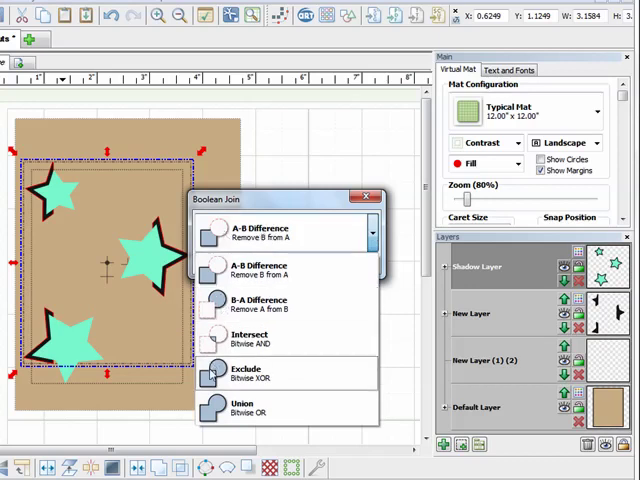
pyautogui.moveTo(258, 304)
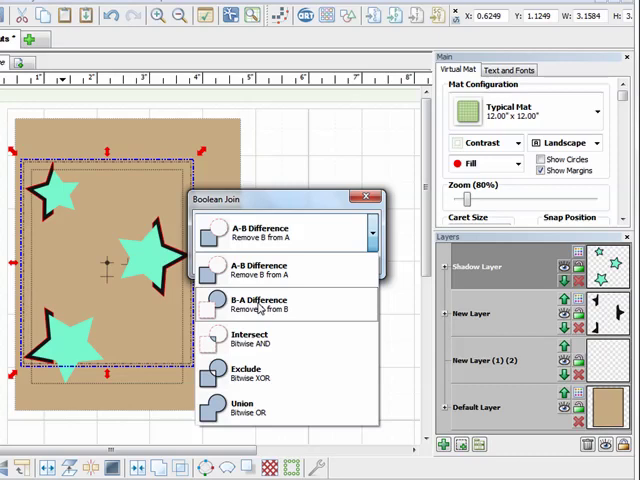
pyautogui.click(258, 304)
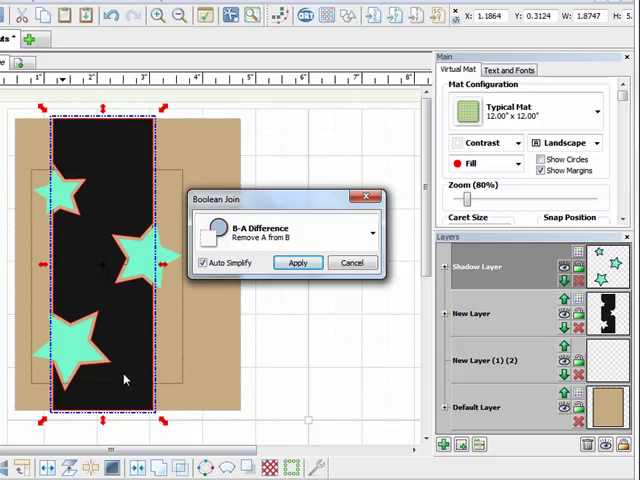
pyautogui.moveTo(108, 160)
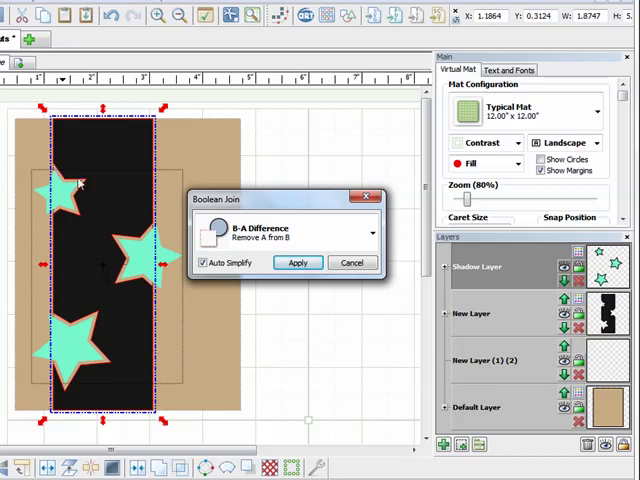
pyautogui.moveTo(212, 302)
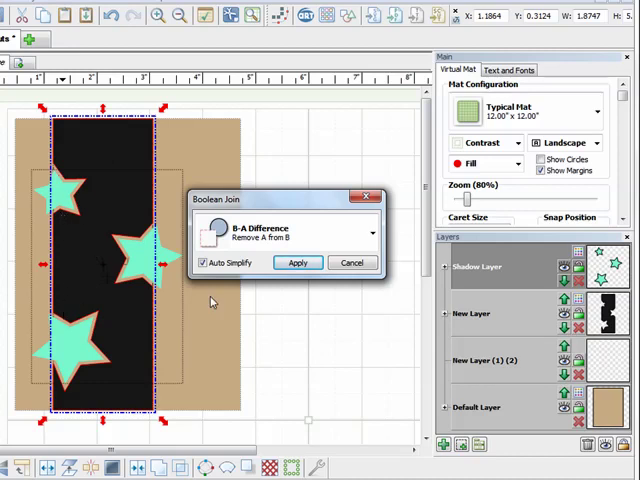
pyautogui.click(296, 262)
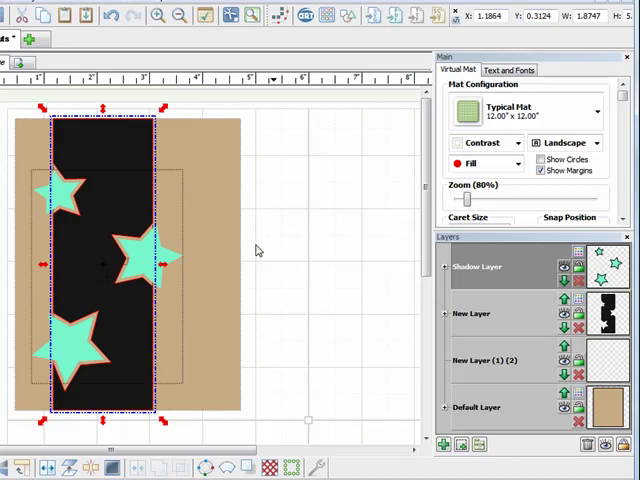